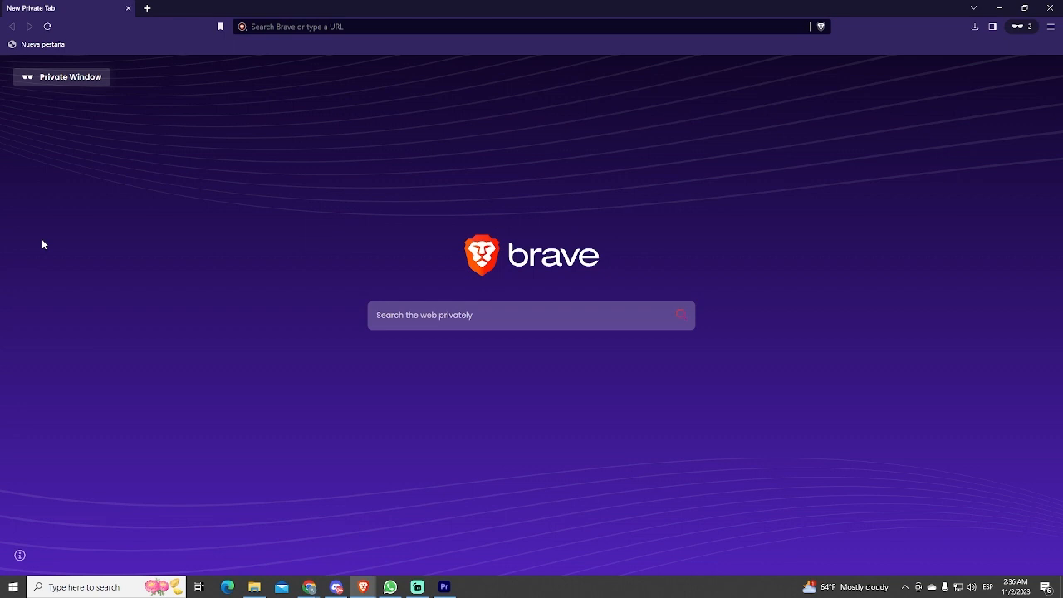
pyautogui.moveTo(48, 246)
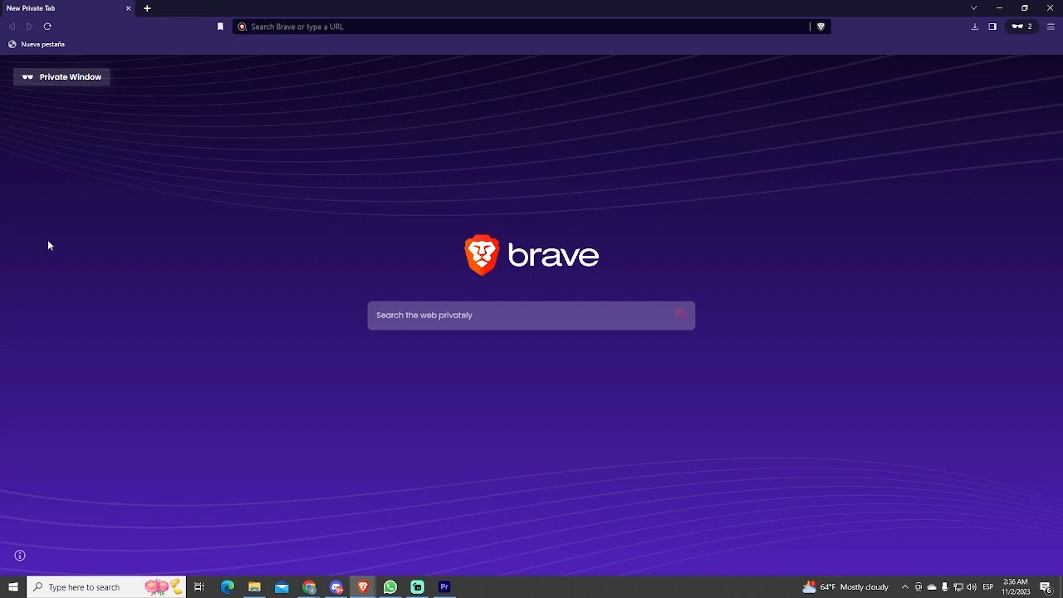
# Go to Bing in the private tab and head for its AI chat from the homepage
pyautogui.click(531, 27)
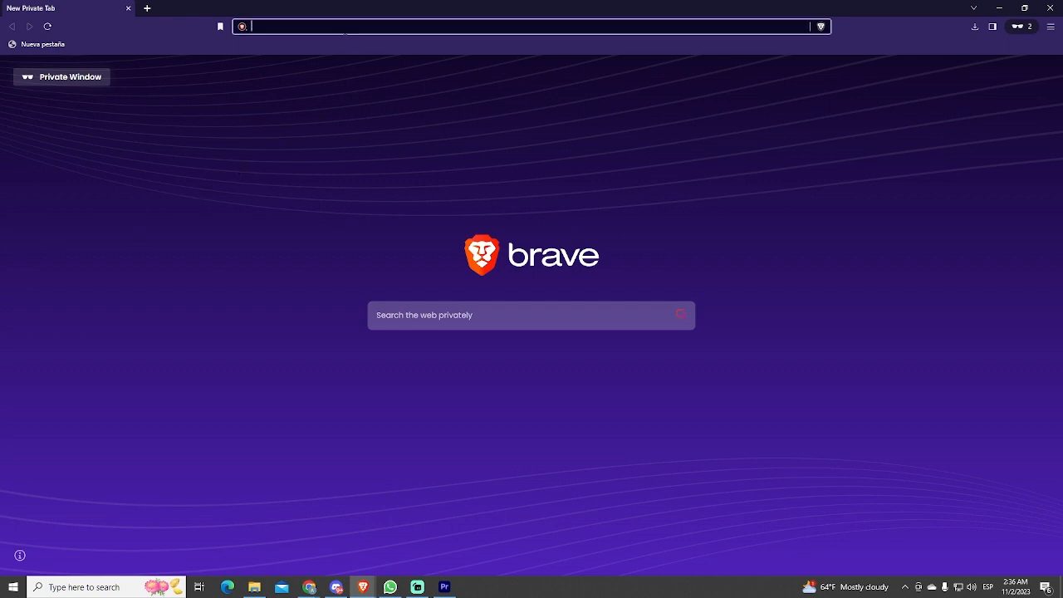
pyautogui.write('bing.com/?toWww=1&redig=6D08481F77464300801489E4903C3443')
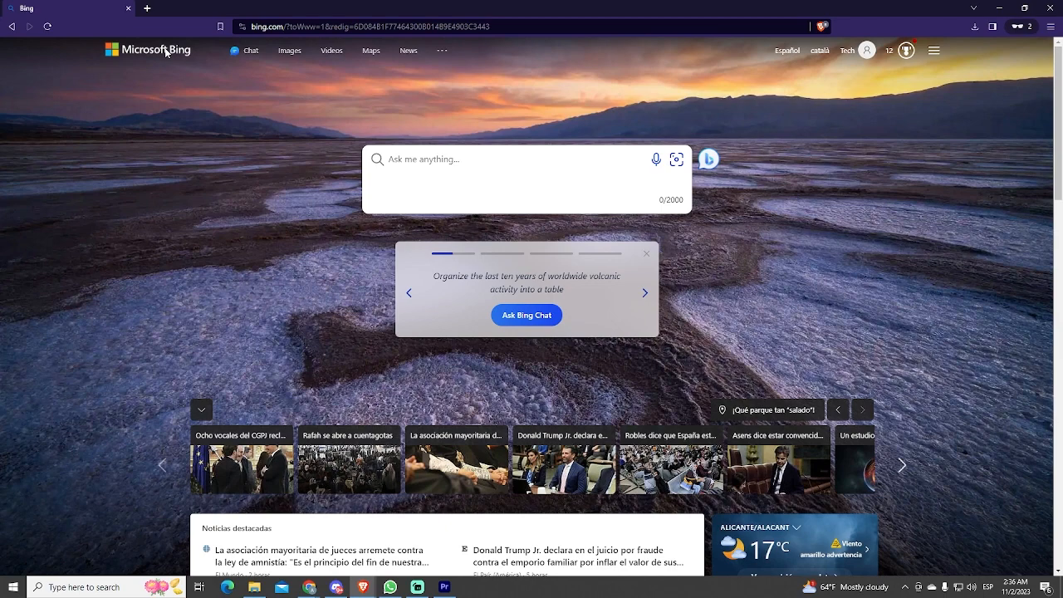
pyautogui.click(250, 50)
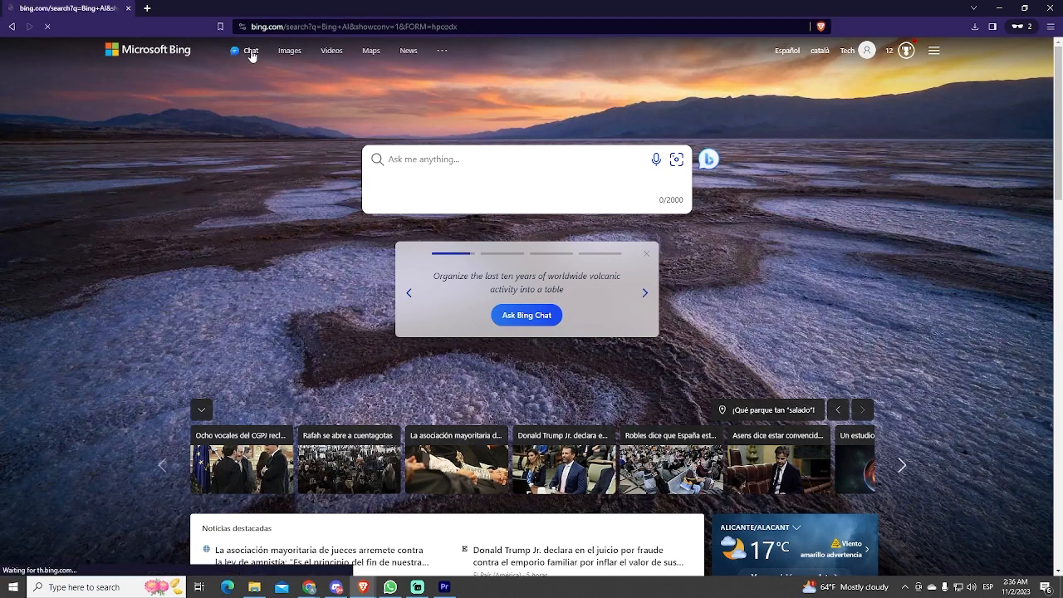
pyautogui.click(249, 49)
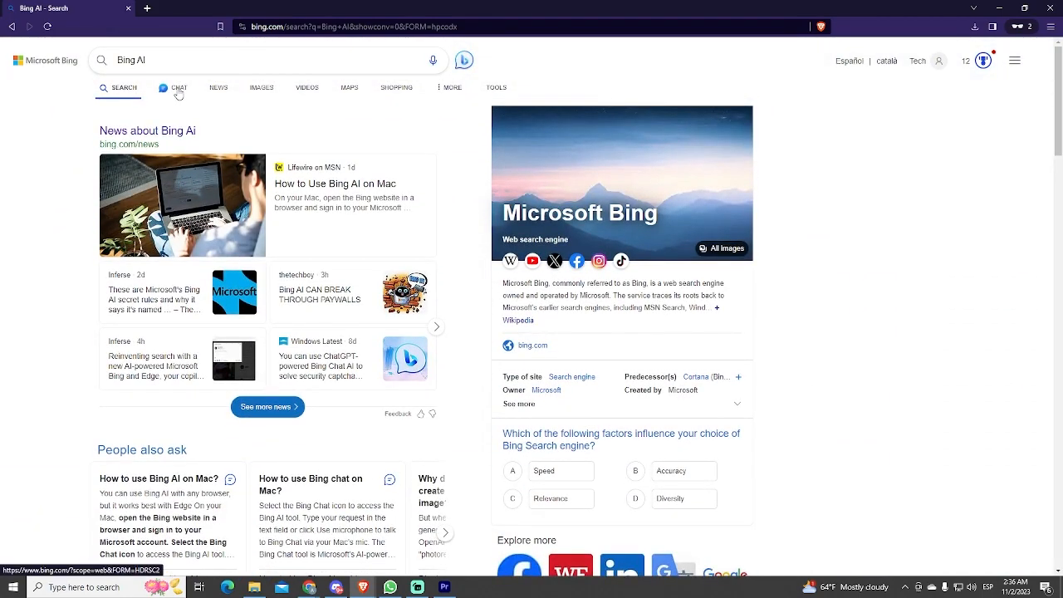
# Enter Bing Chat and choose the Creative conversation style
pyautogui.click(176, 87)
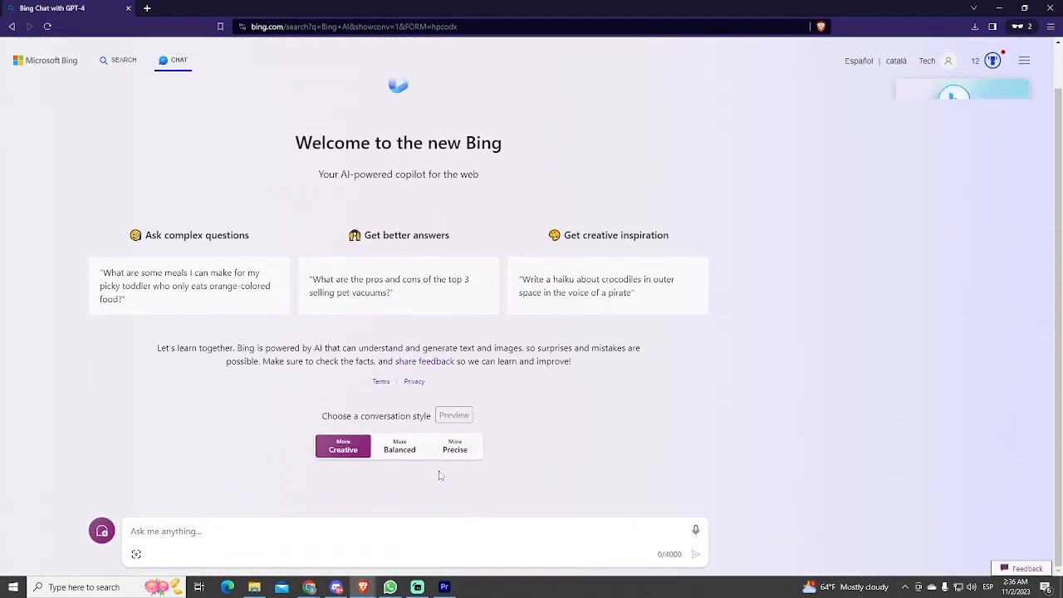
pyautogui.click(399, 445)
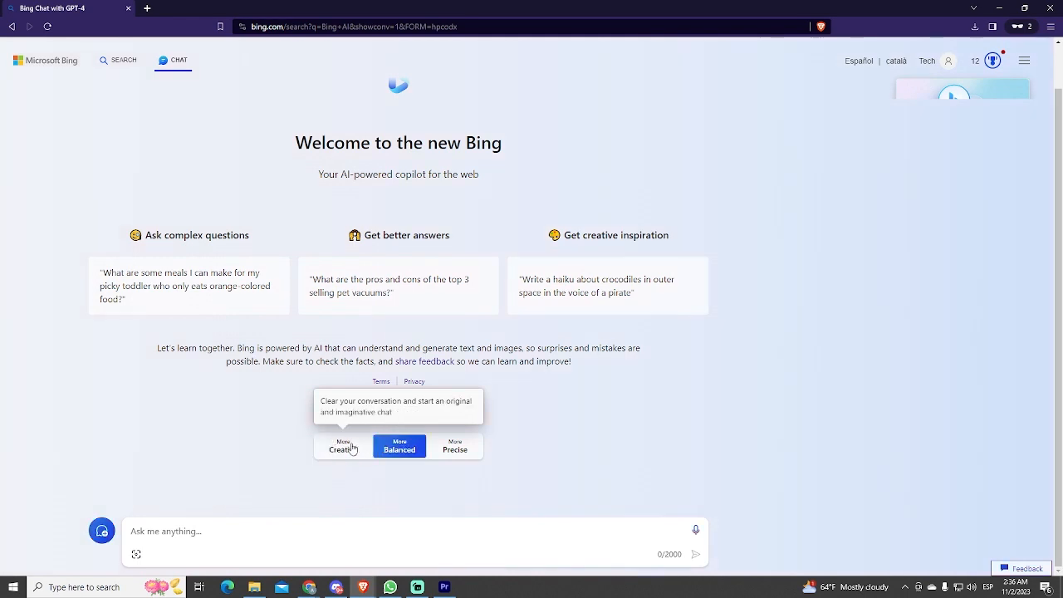
pyautogui.click(342, 445)
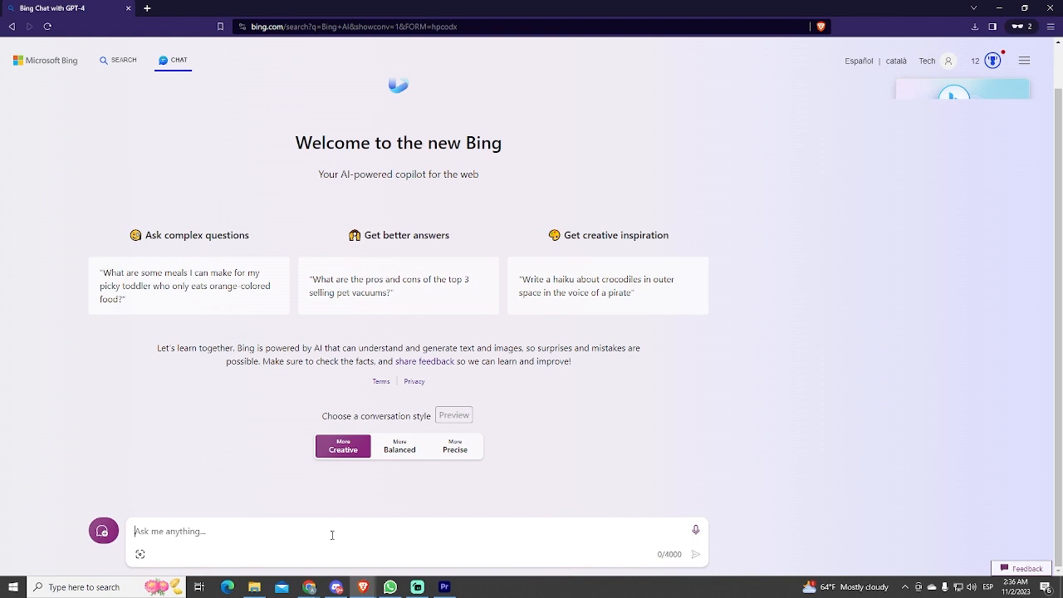
# Submit a Disney Pixar movie-poster prompt of a young short-haired boy playing basketball
pyautogui.write('create a movie poster by disney pixar spotting (your image) the name of this movie is "text" and is spotted at the top of the poster, 3d render')
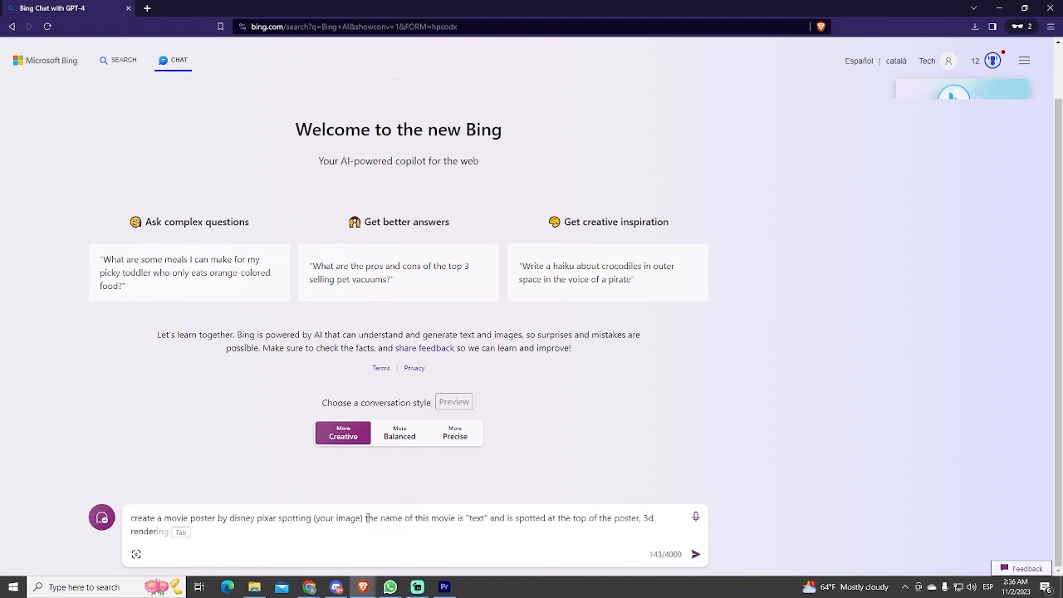
pyautogui.doubleClick(335, 519)
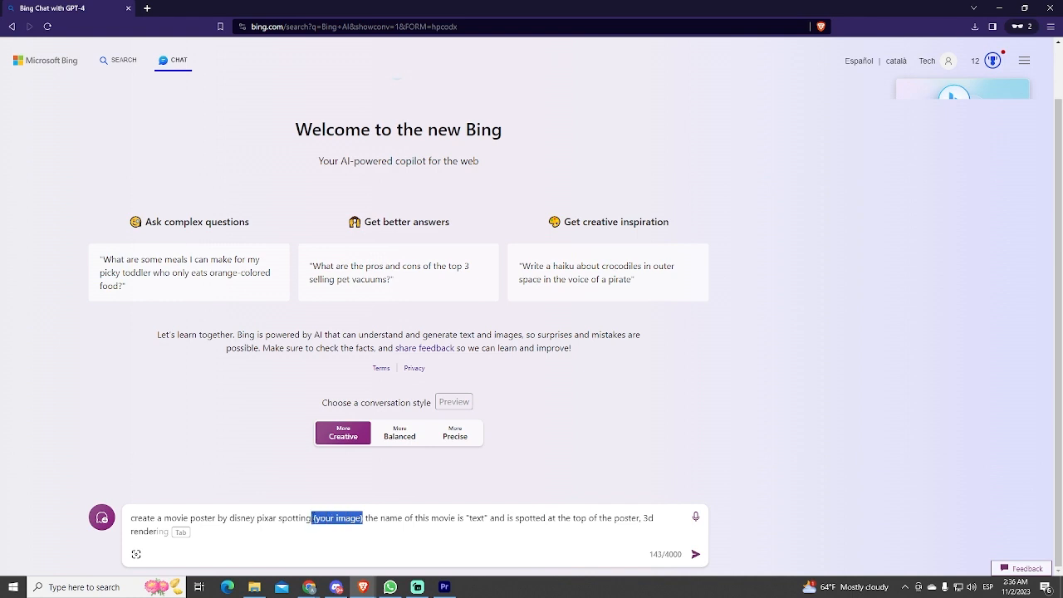
pyautogui.moveTo(402, 491)
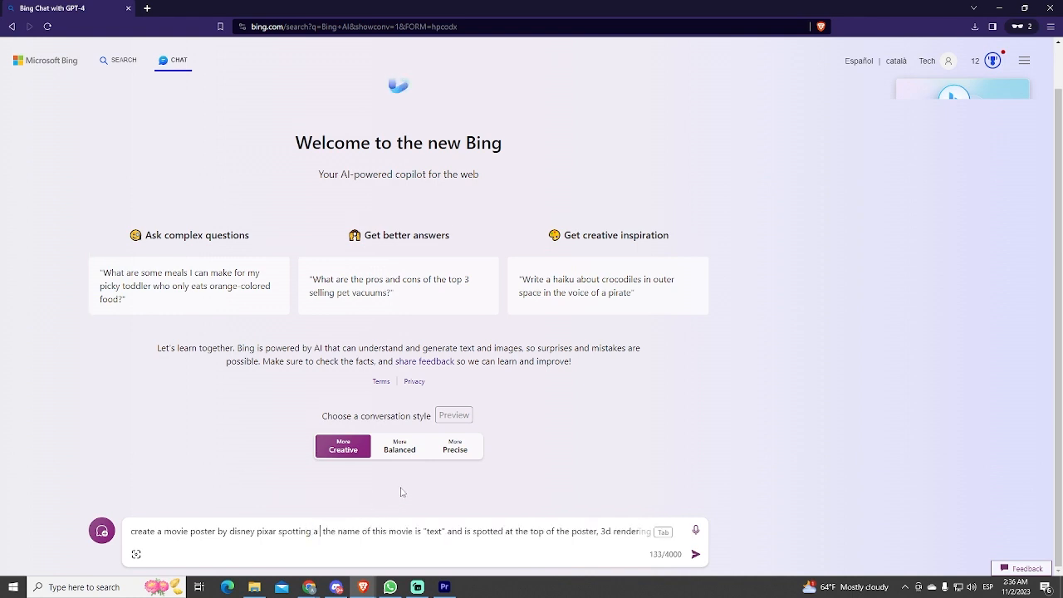
pyautogui.write('young boy with short')
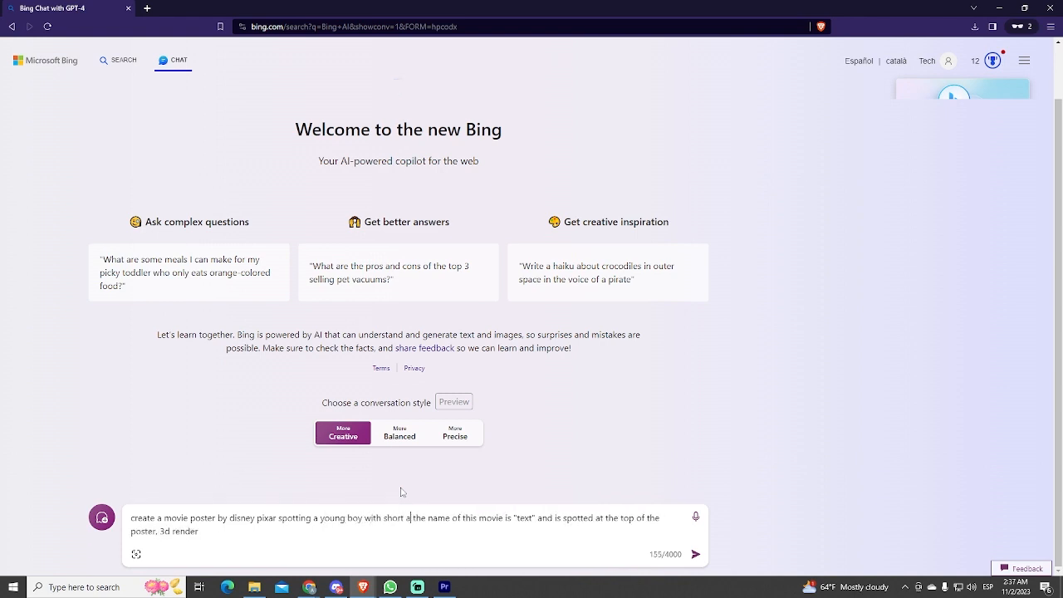
pyautogui.write('hair playing basket')
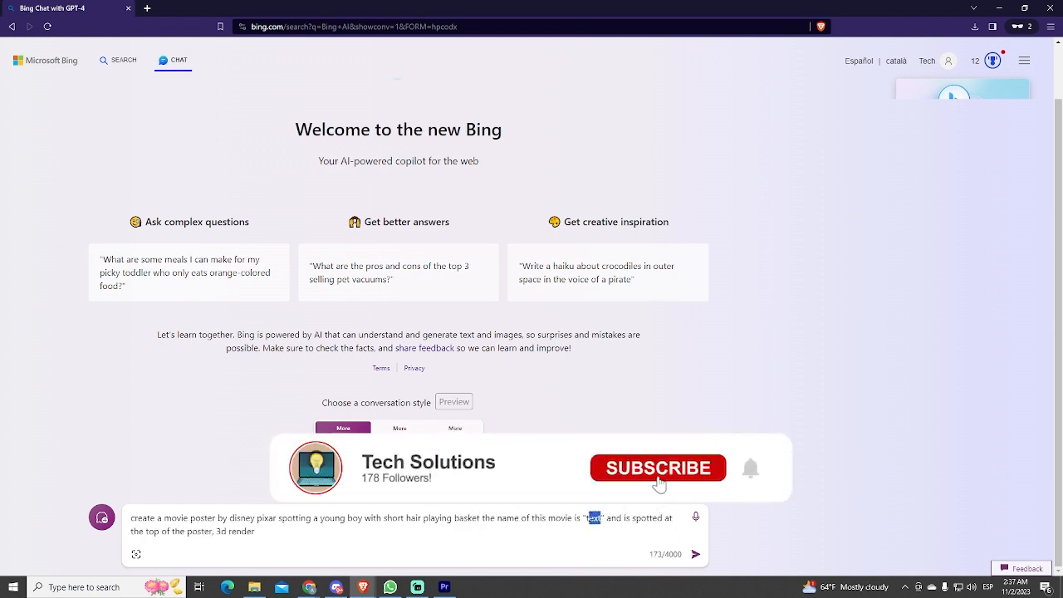
pyautogui.click(657, 469)
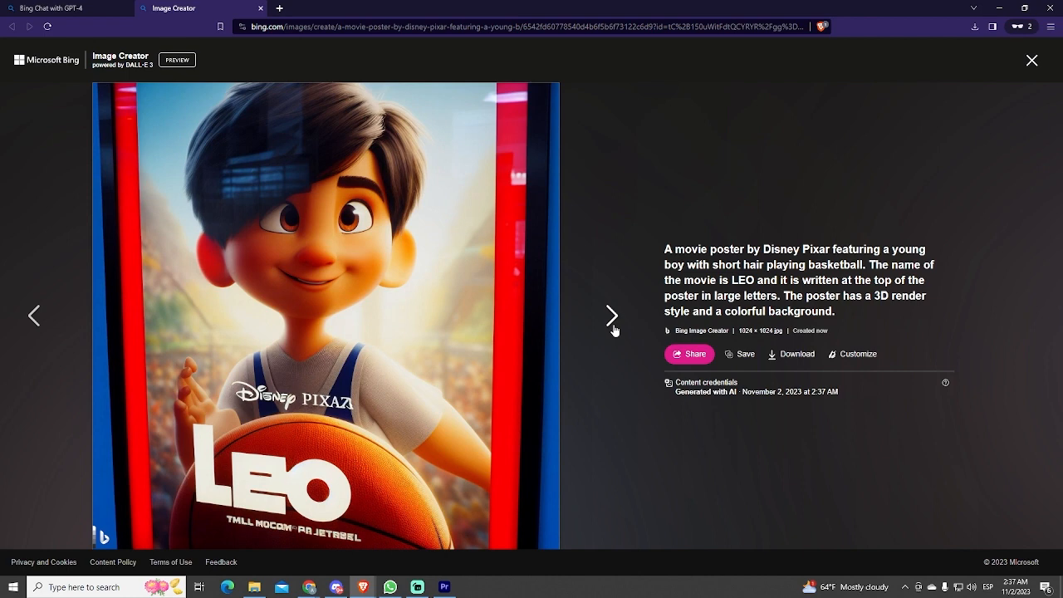
# Browse the generated LEO posters to the one with the title across the top
pyautogui.click(611, 316)
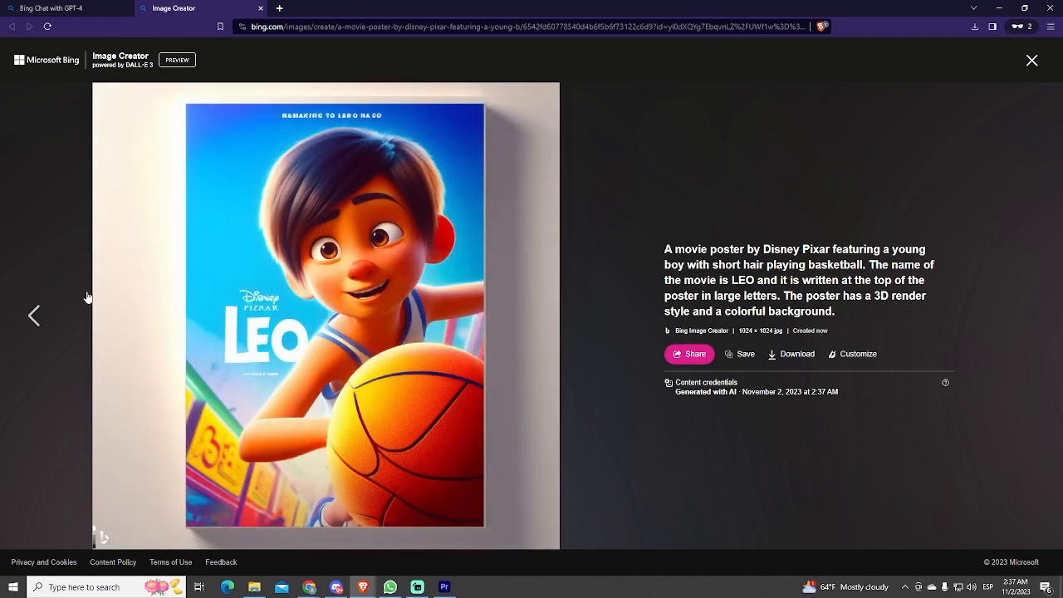
pyautogui.click(618, 316)
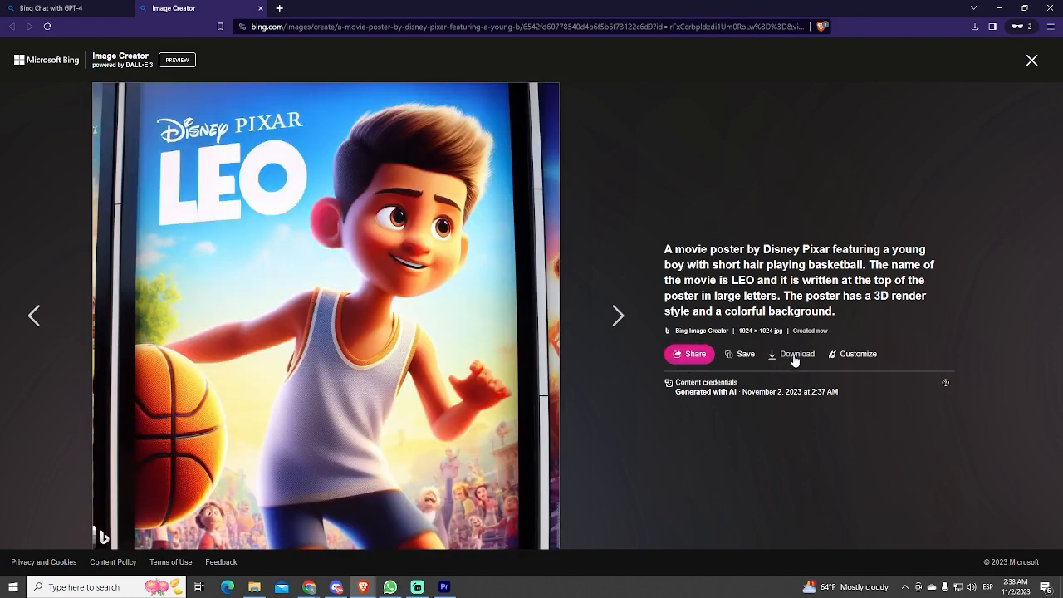
# Download the chosen LEO poster as disneyposter.jpeg and return to the chat
pyautogui.click(794, 354)
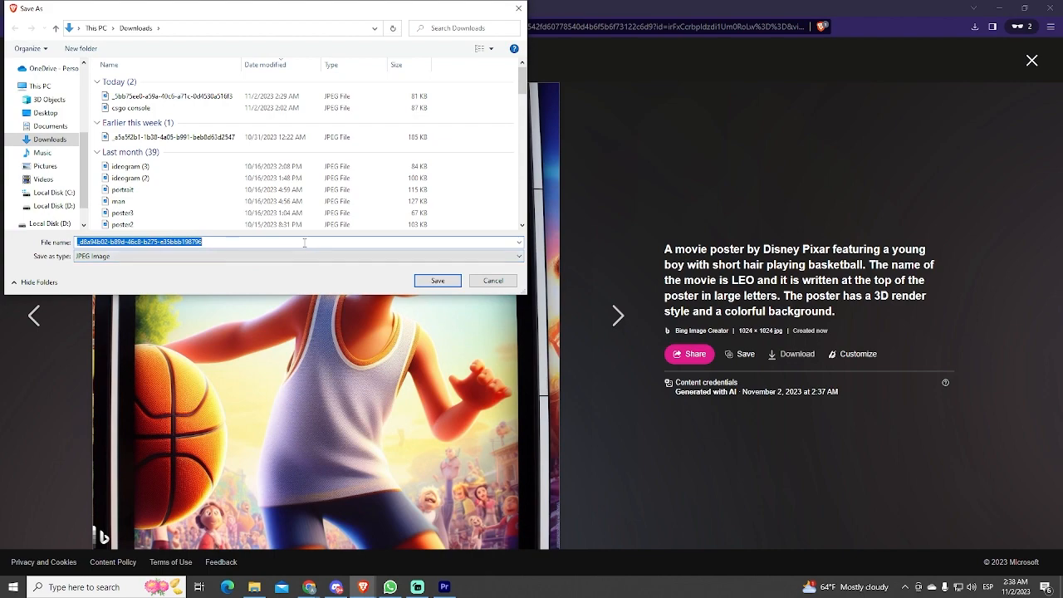
pyautogui.click(439, 279)
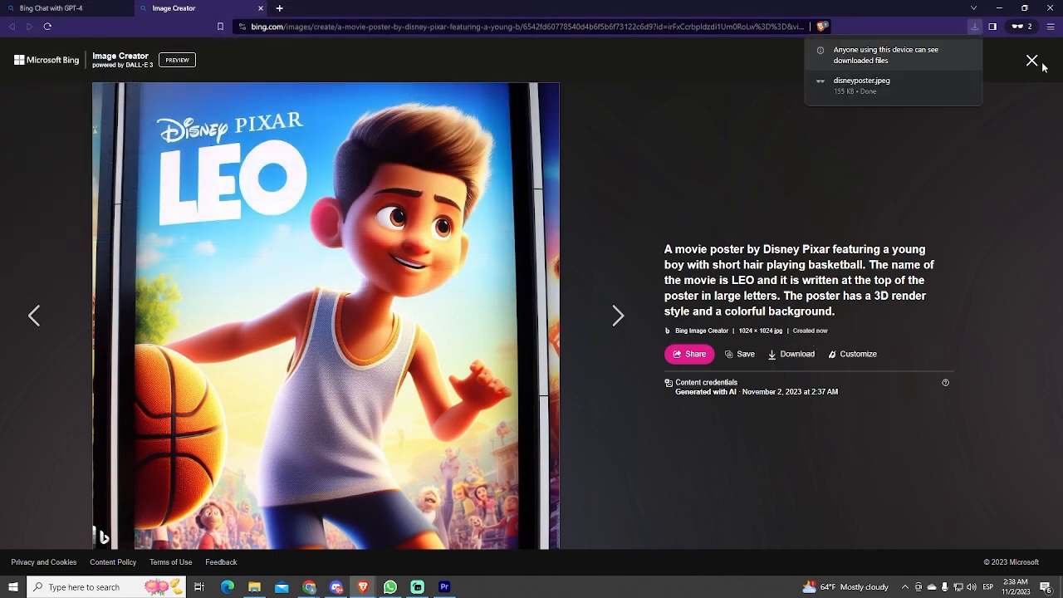
pyautogui.click(860, 86)
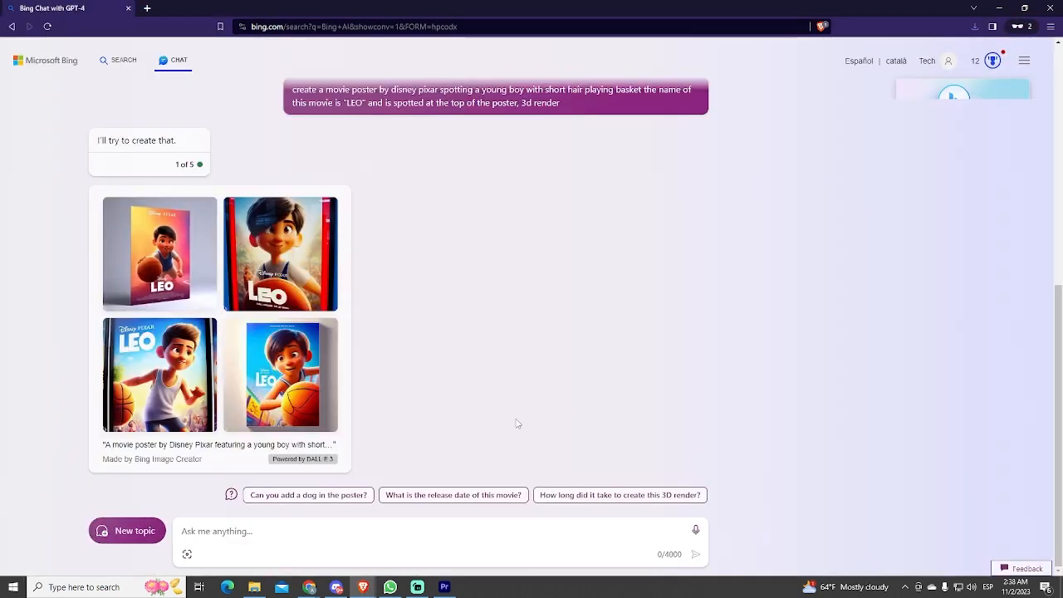
# Ask Bing Chat to add a dog to the poster via the suggested follow-up
pyautogui.click(309, 495)
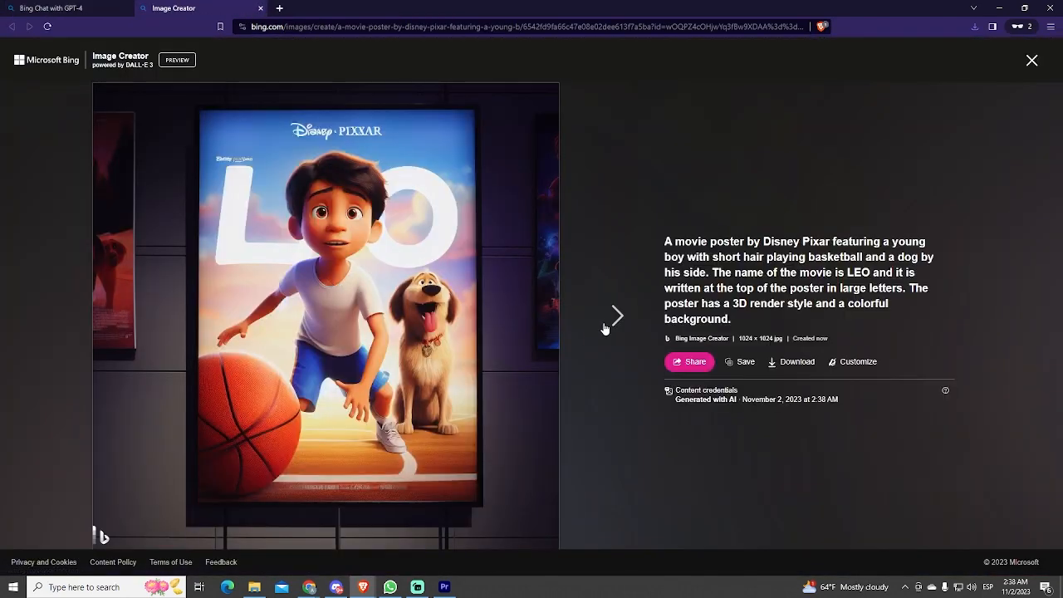
# Browse the dog poster variations, ending on LEO across the top beside a white dog
pyautogui.click(618, 315)
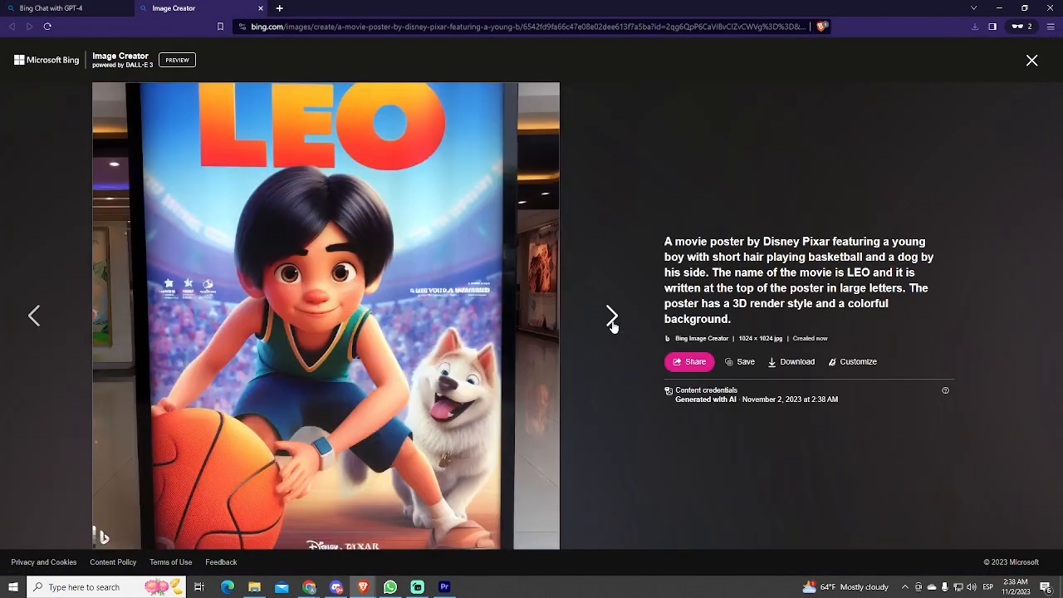
pyautogui.click(611, 316)
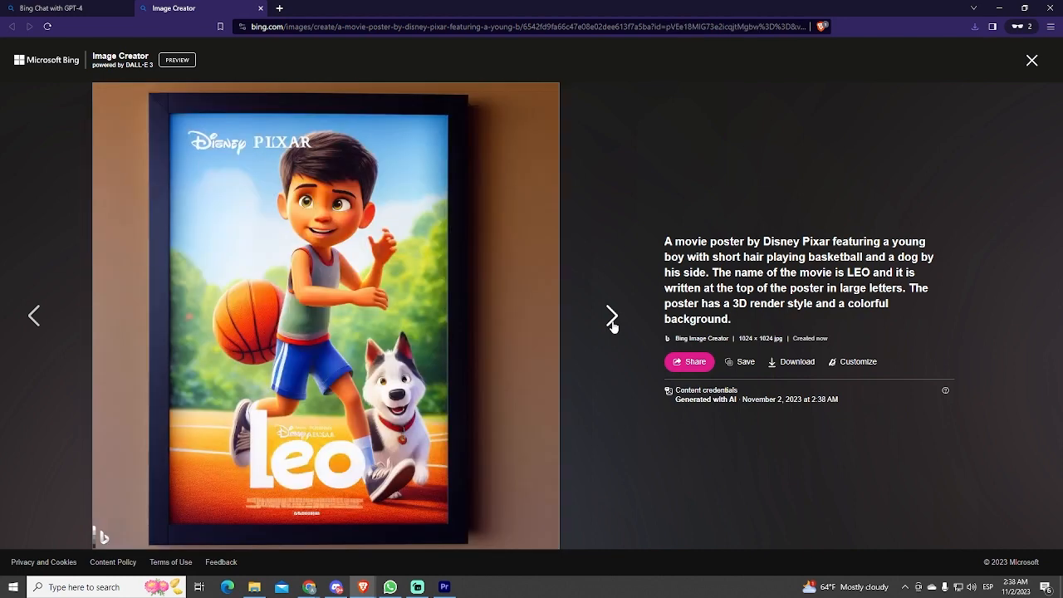
pyautogui.click(611, 316)
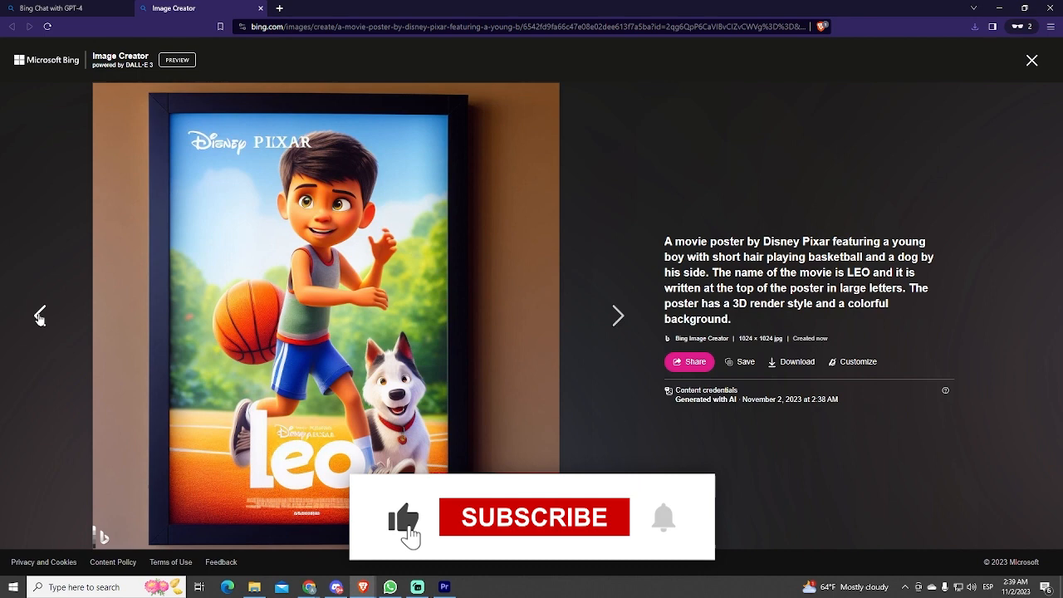
pyautogui.click(618, 316)
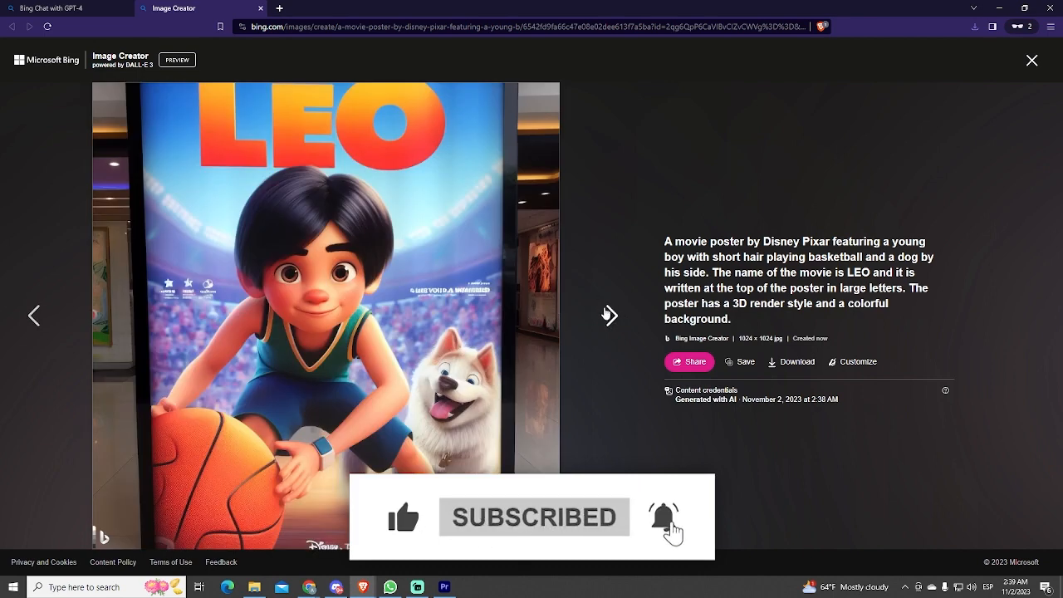